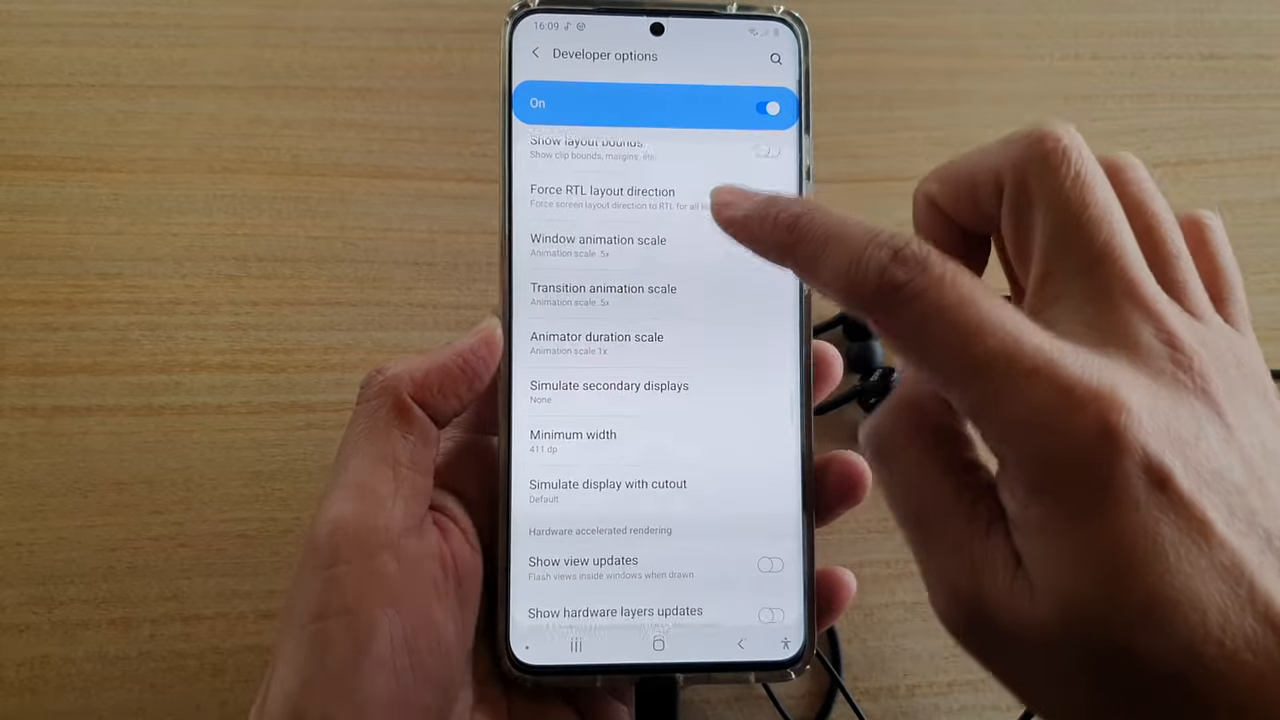
Switch off the 'Disable USB audio routing' toggle in the Media section of Developer options.
scroll(down, 3)
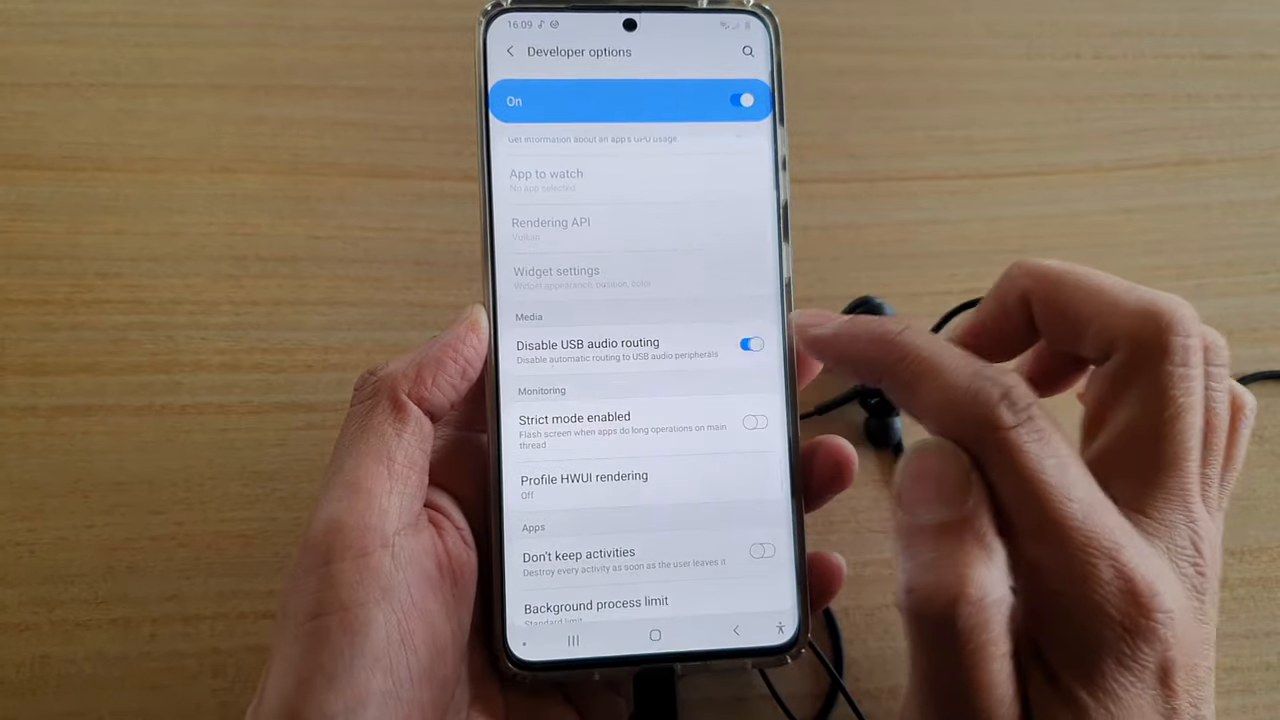
click(752, 344)
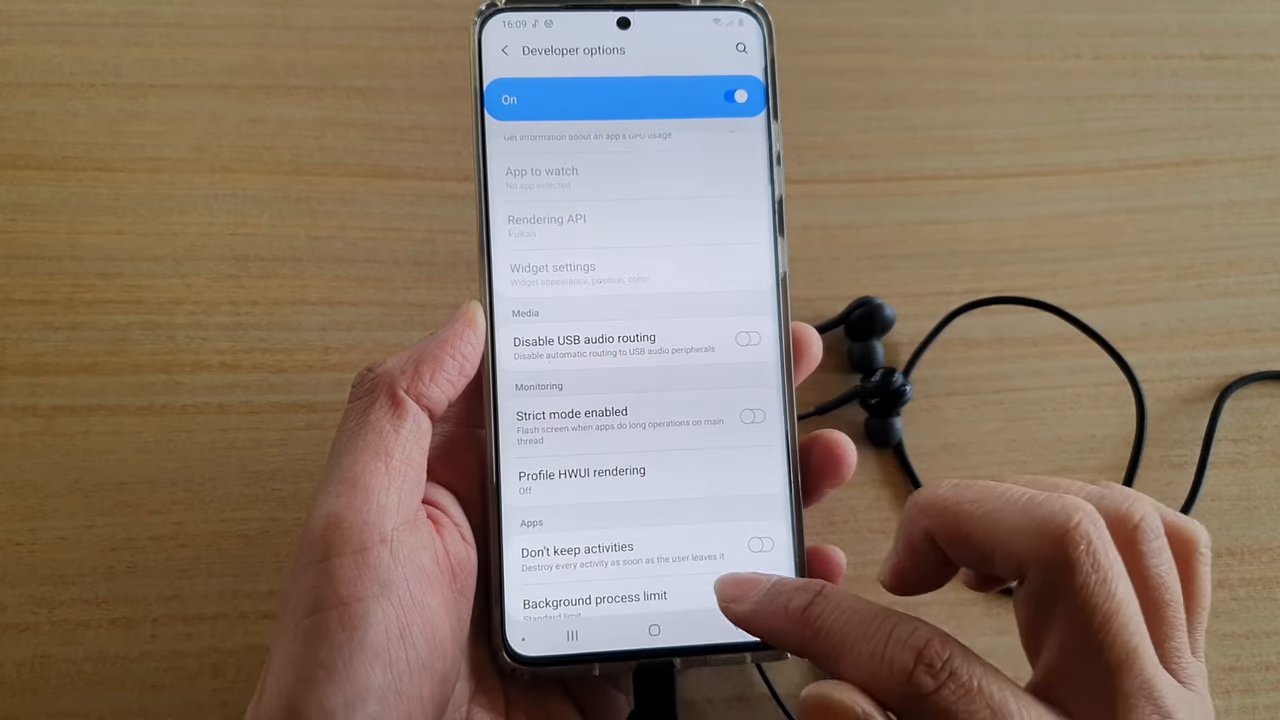